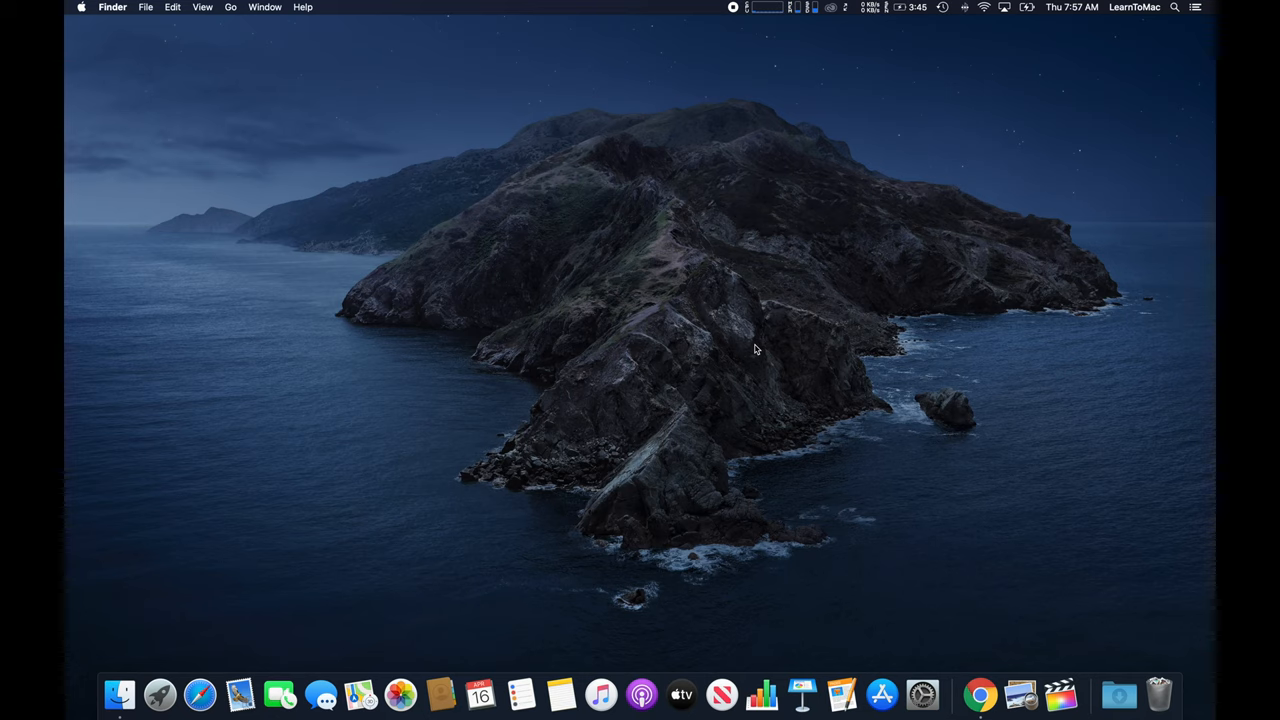
mouse_move(835, 208)
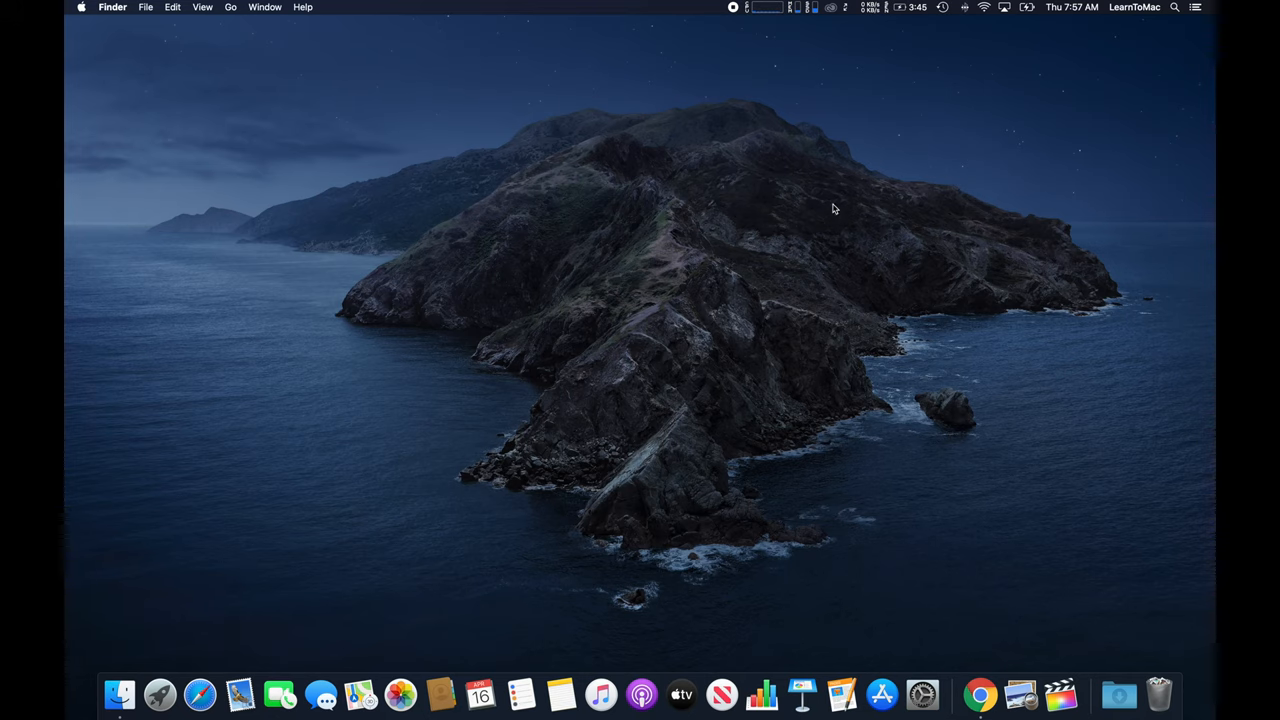
mouse_move(835, 193)
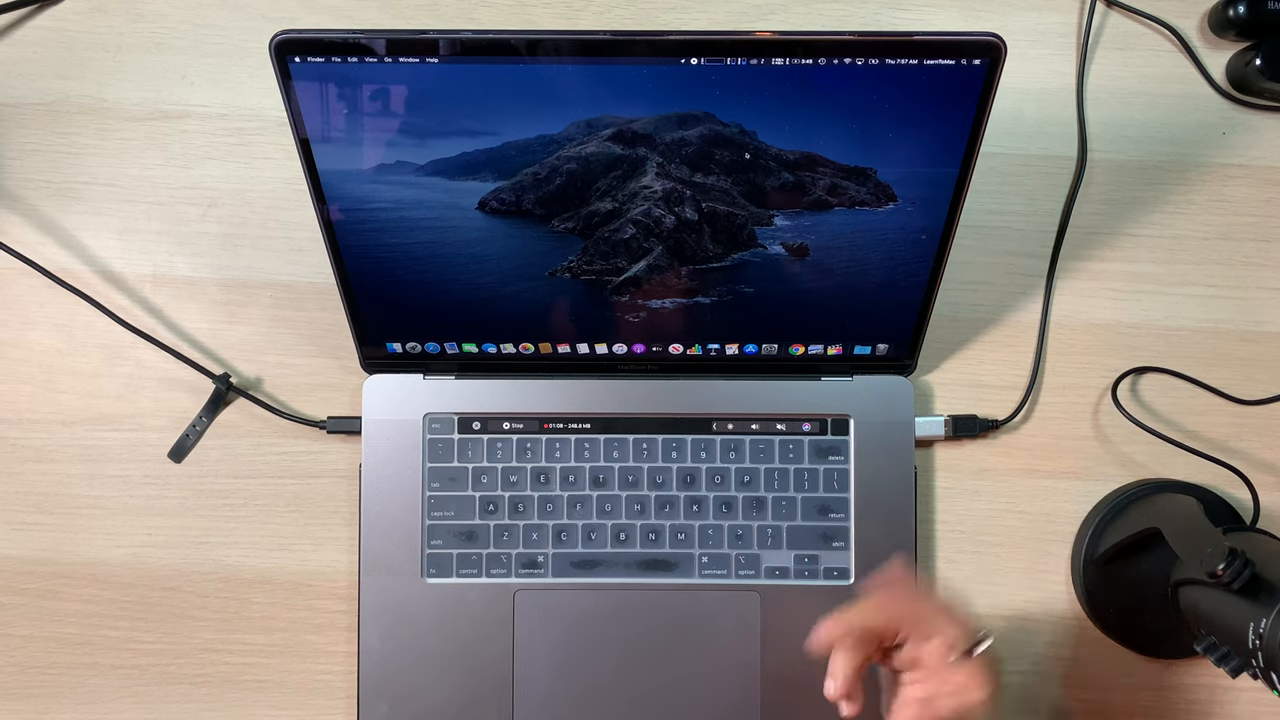
Create 'untitled folder' and 'untitled folder 2' and place the second beside the first
right_click(748, 158)
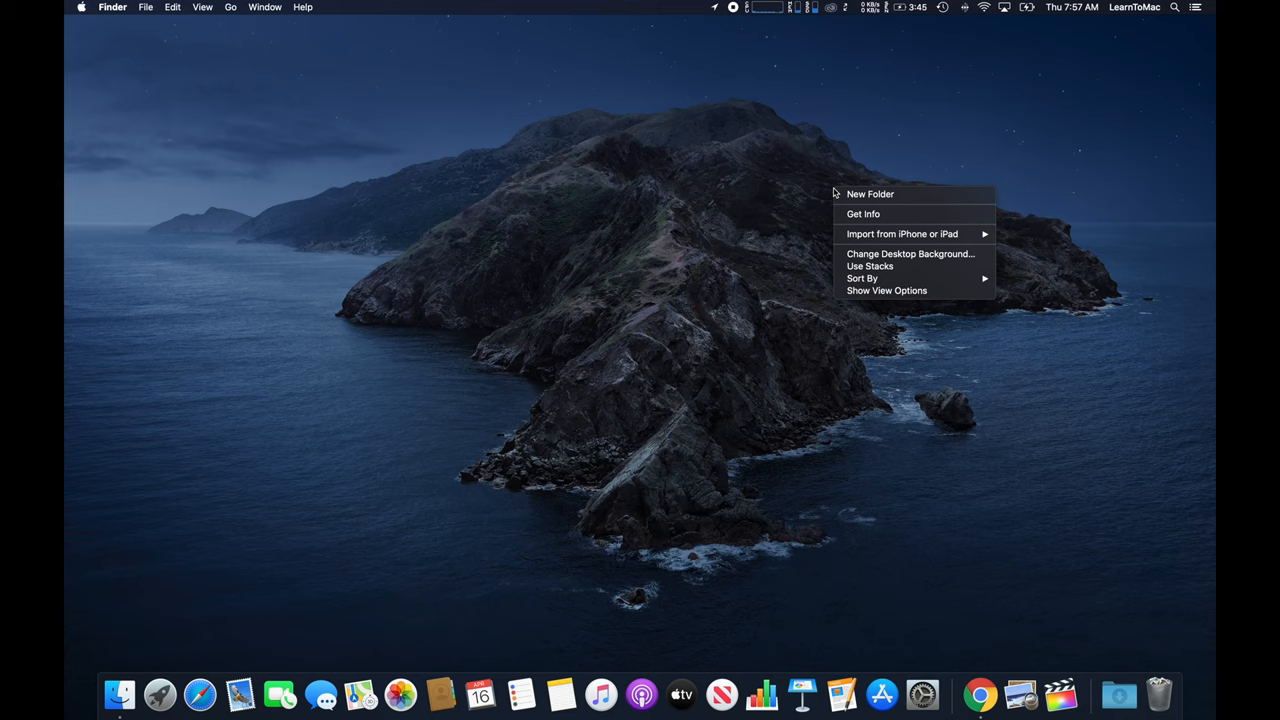
mouse_move(870, 194)
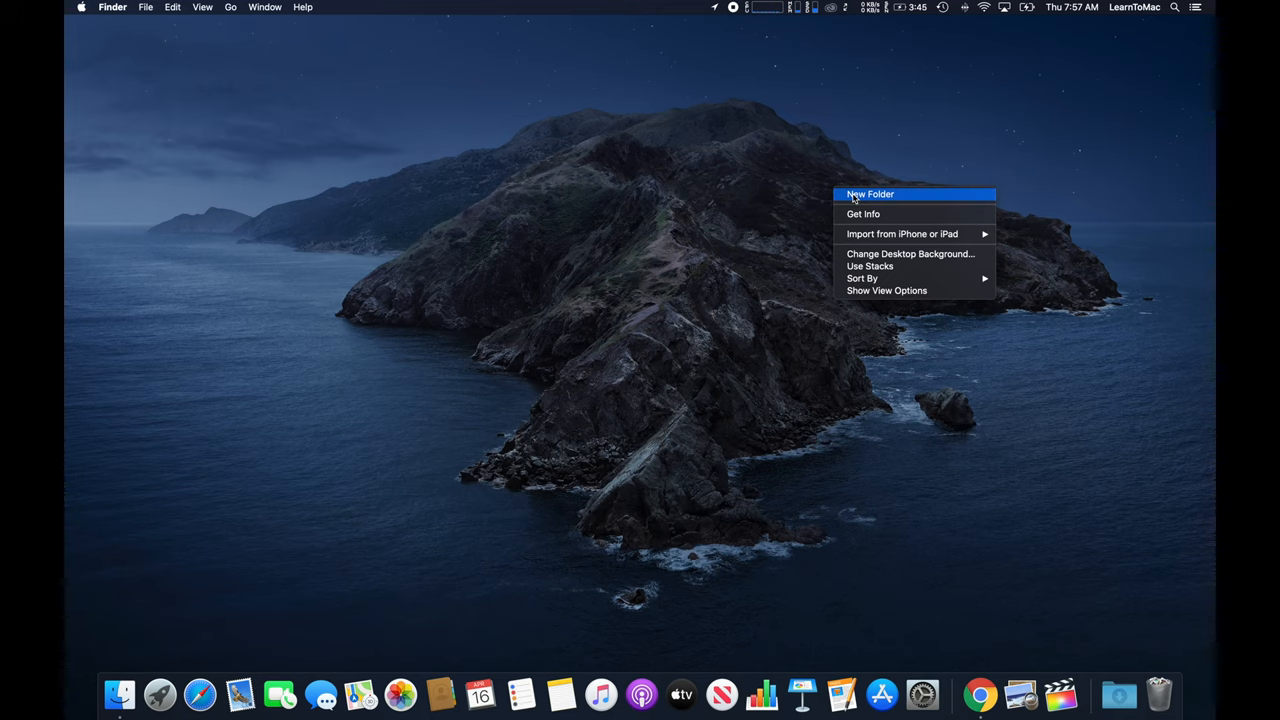
mouse_move(875, 198)
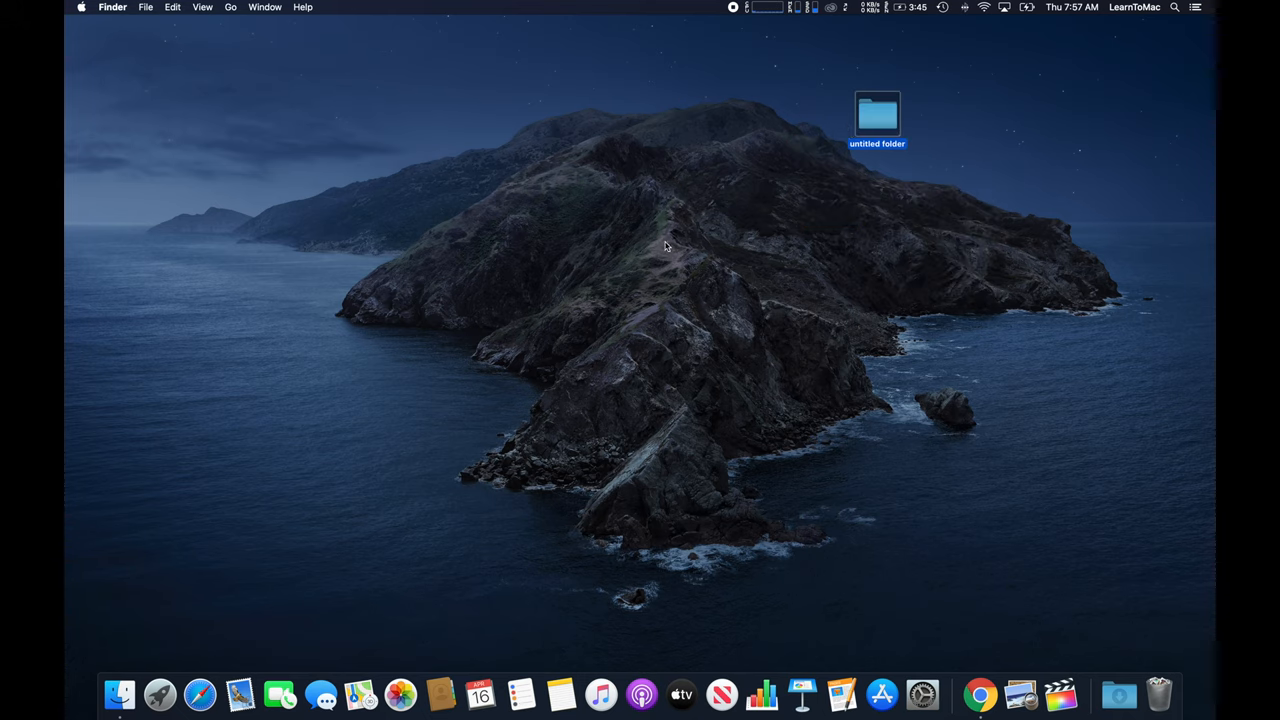
mouse_move(147, 20)
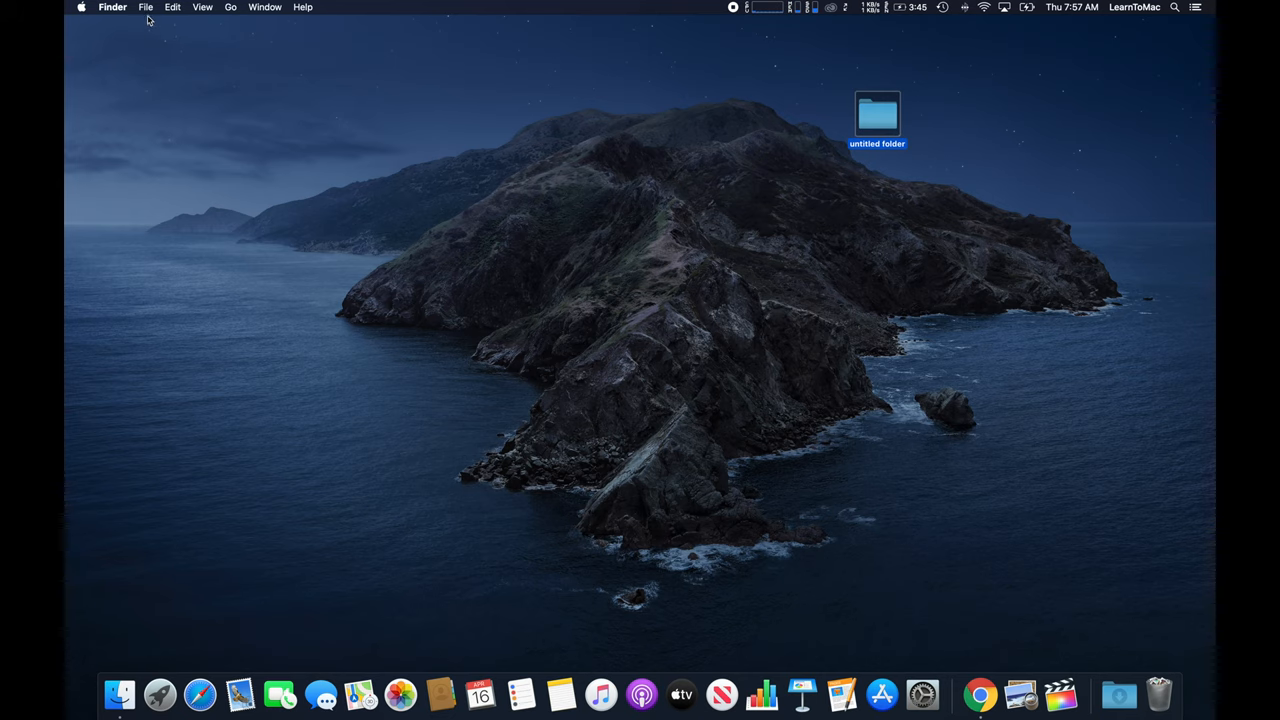
mouse_move(180, 14)
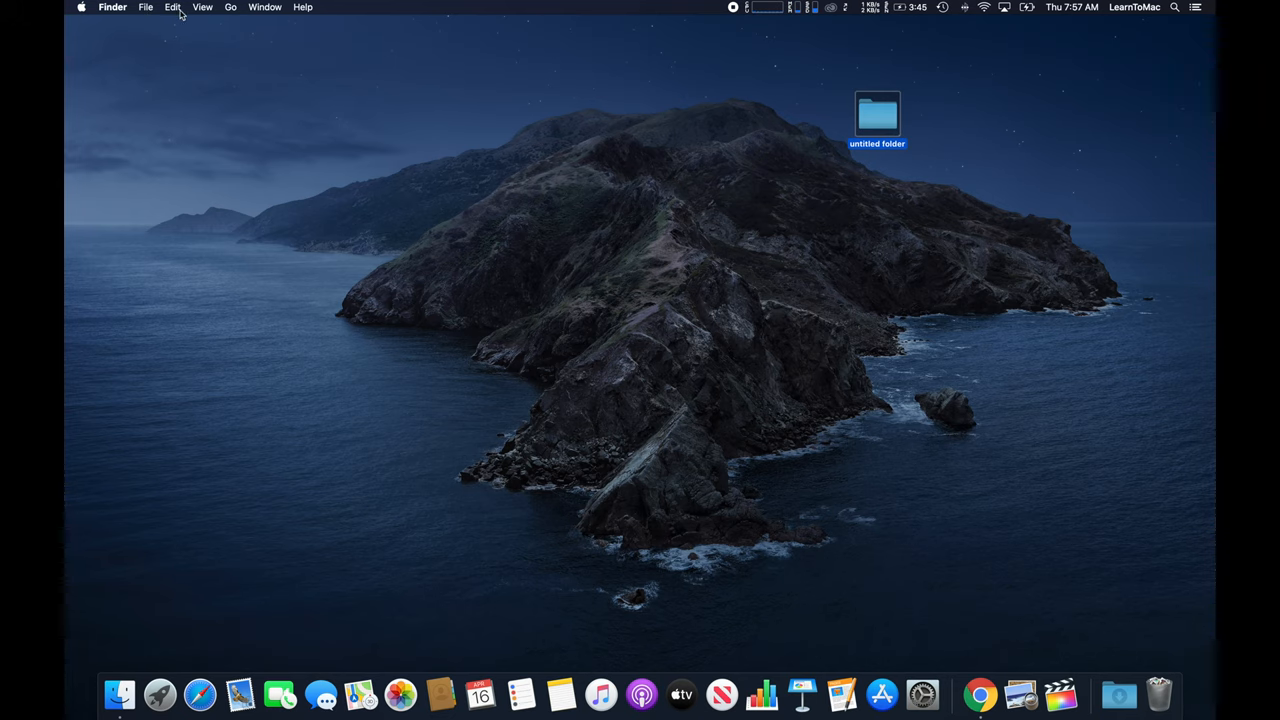
left_click(146, 7)
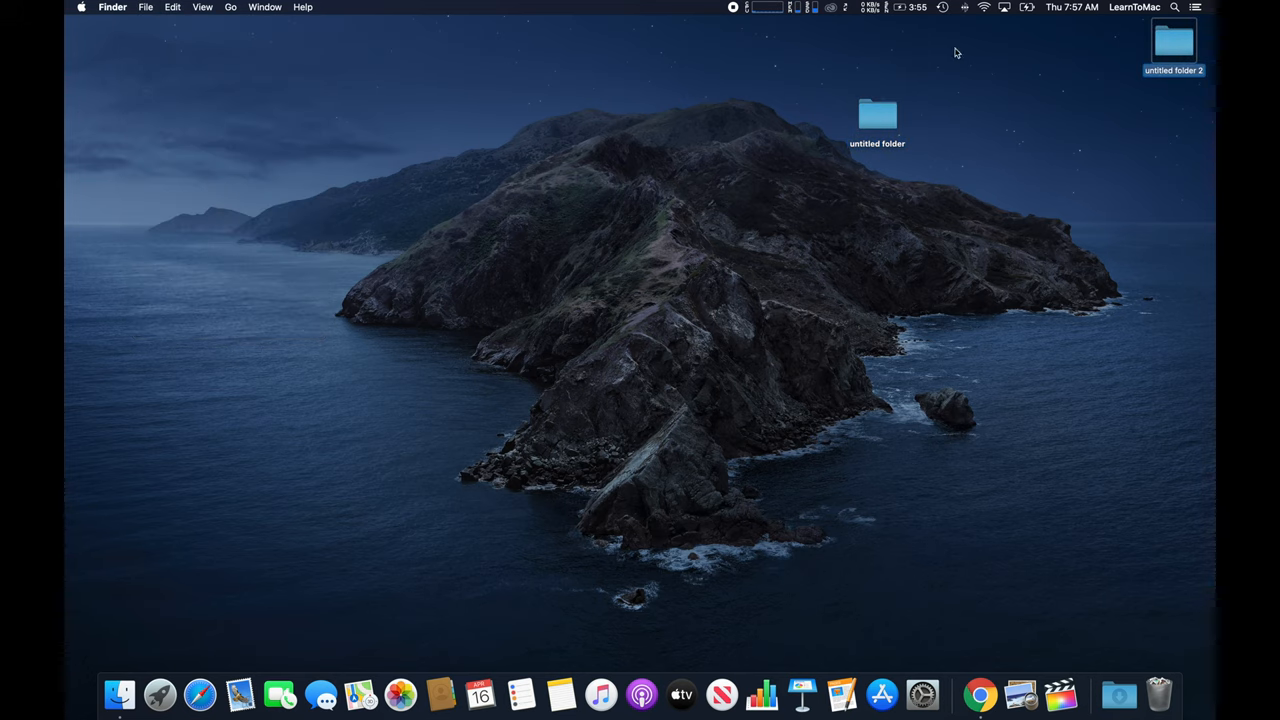
left_click_drag(1173, 45, 975, 113)
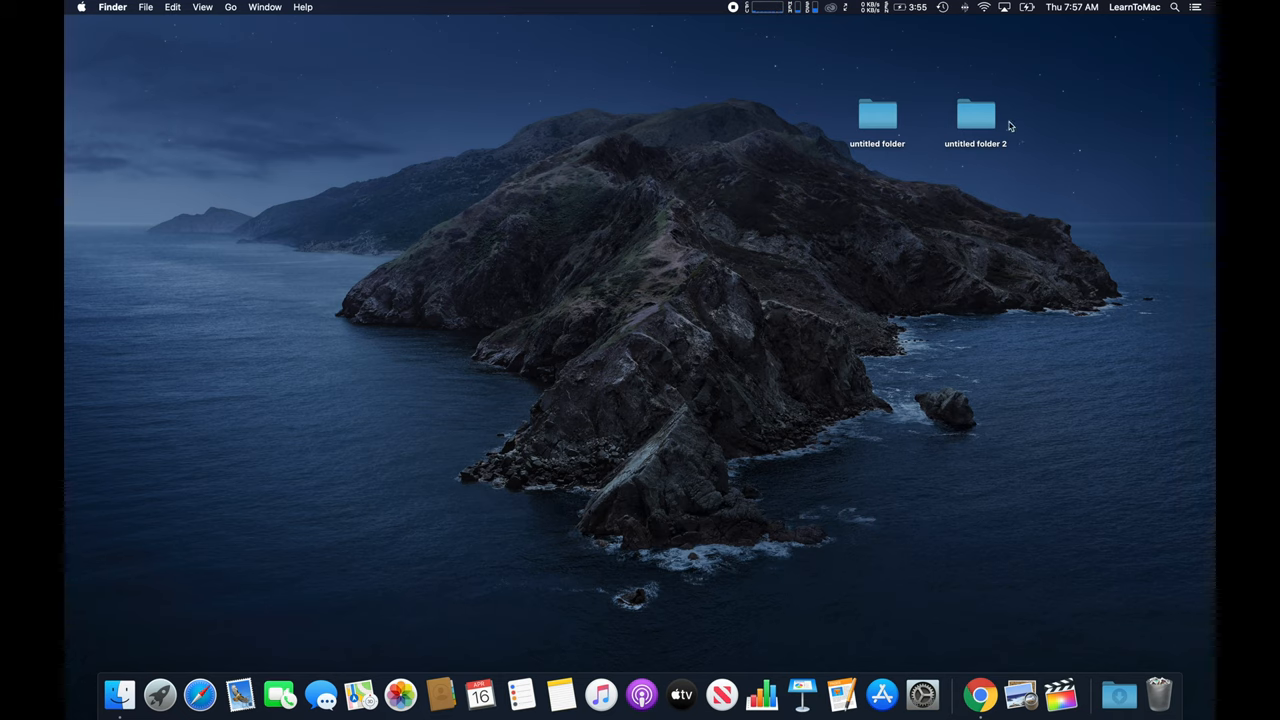
left_click(971, 115)
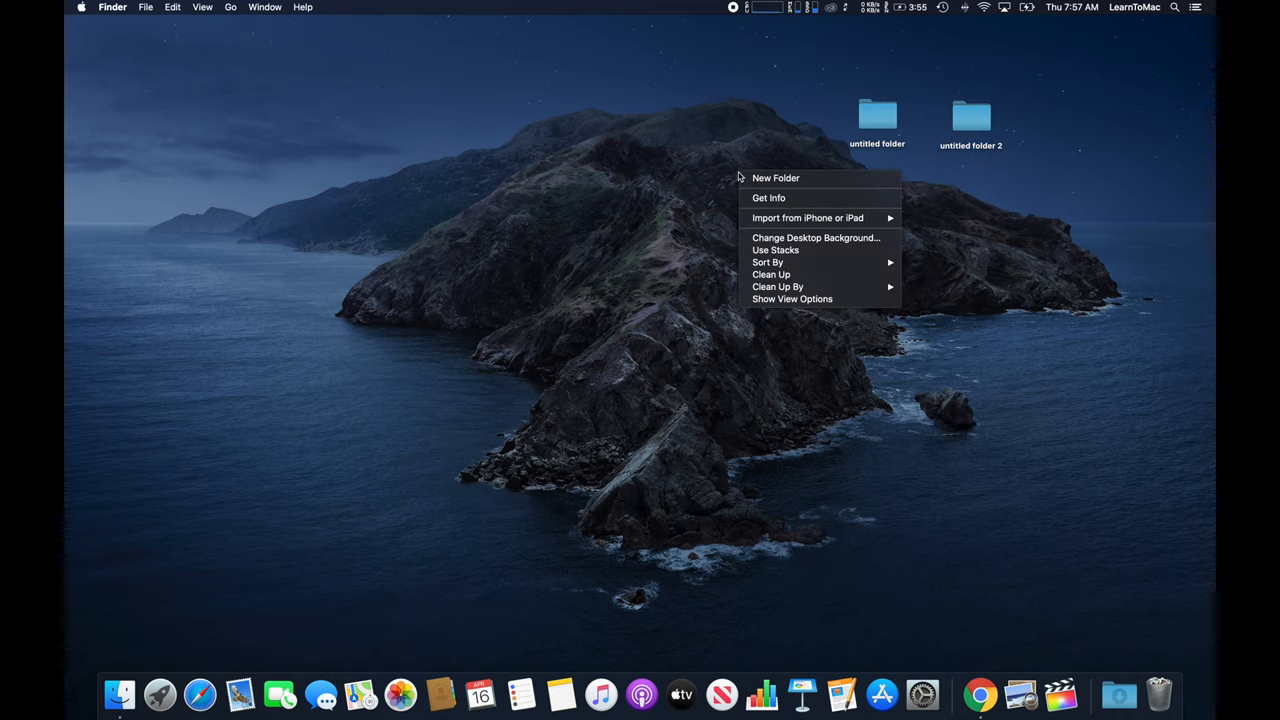
Create a third new folder on the desktop below the two untitled folders
left_click(775, 178)
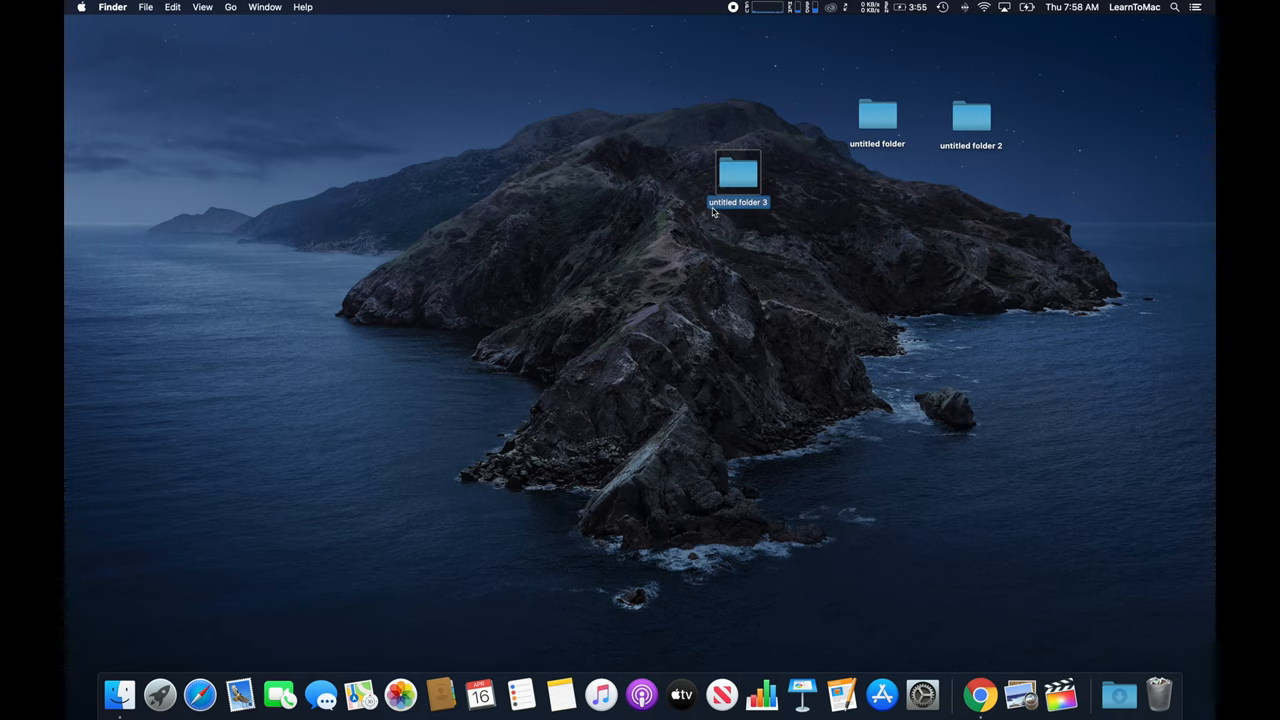
mouse_move(763, 211)
type("learn to mac")
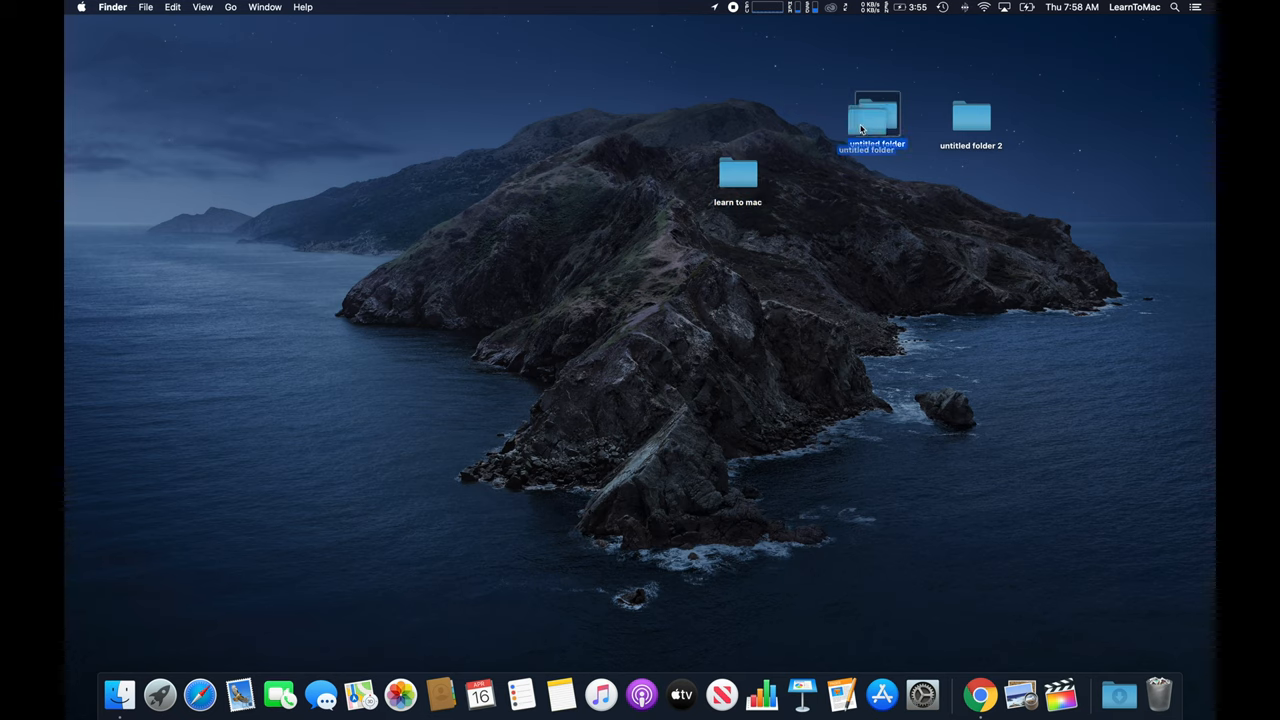
Move 'untitled folder' closer to 'learn to mac' and select it for renaming as 'tutorials'
left_click_drag(875, 118, 842, 105)
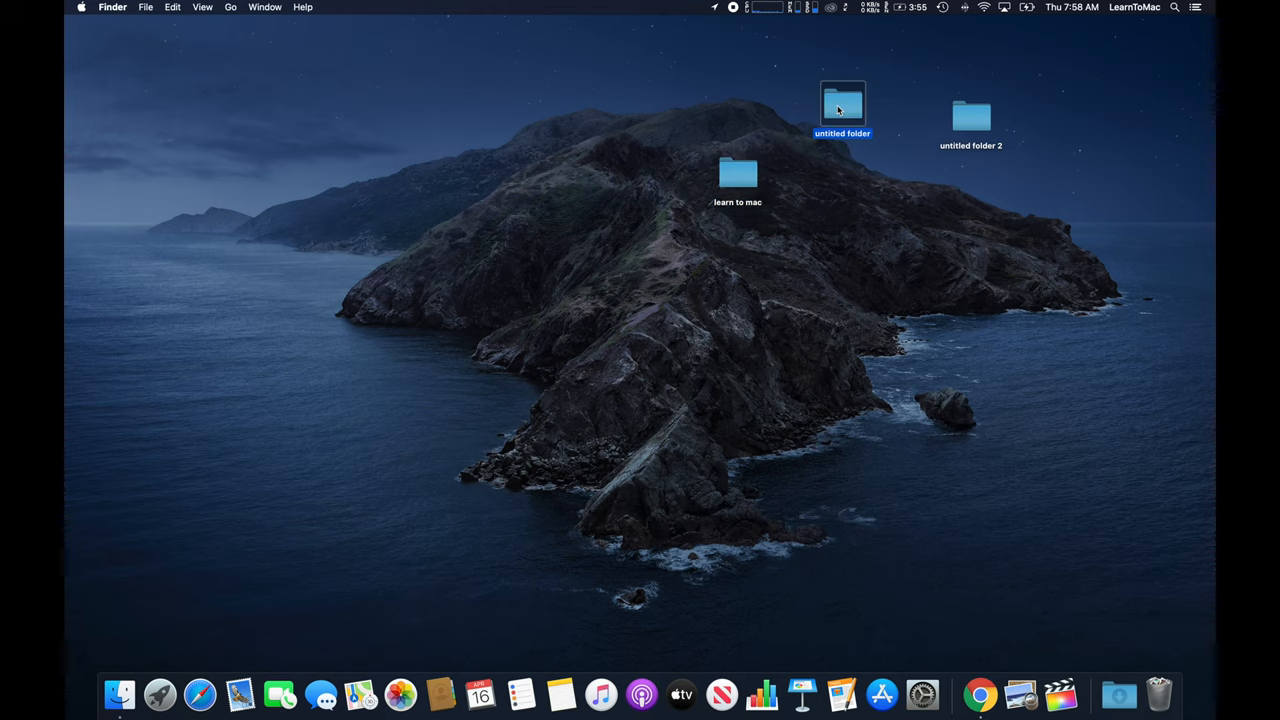
left_click(867, 238)
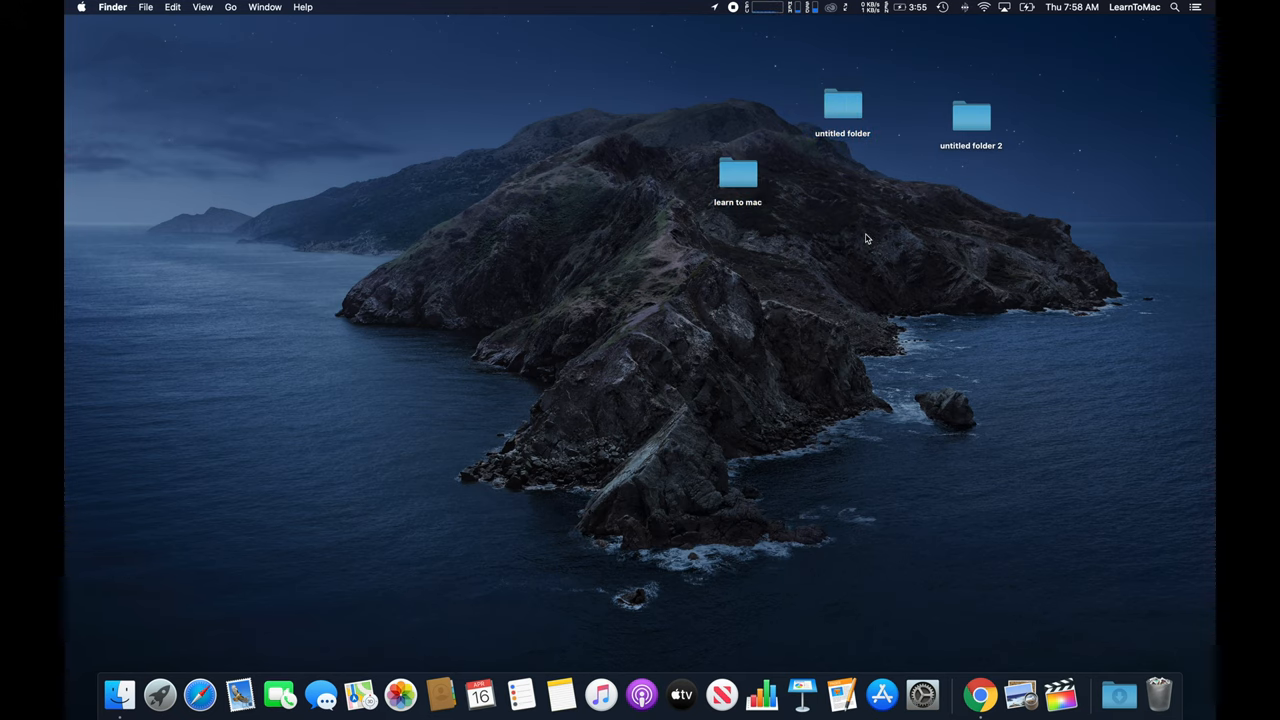
left_click(842, 105)
type("tutorials")
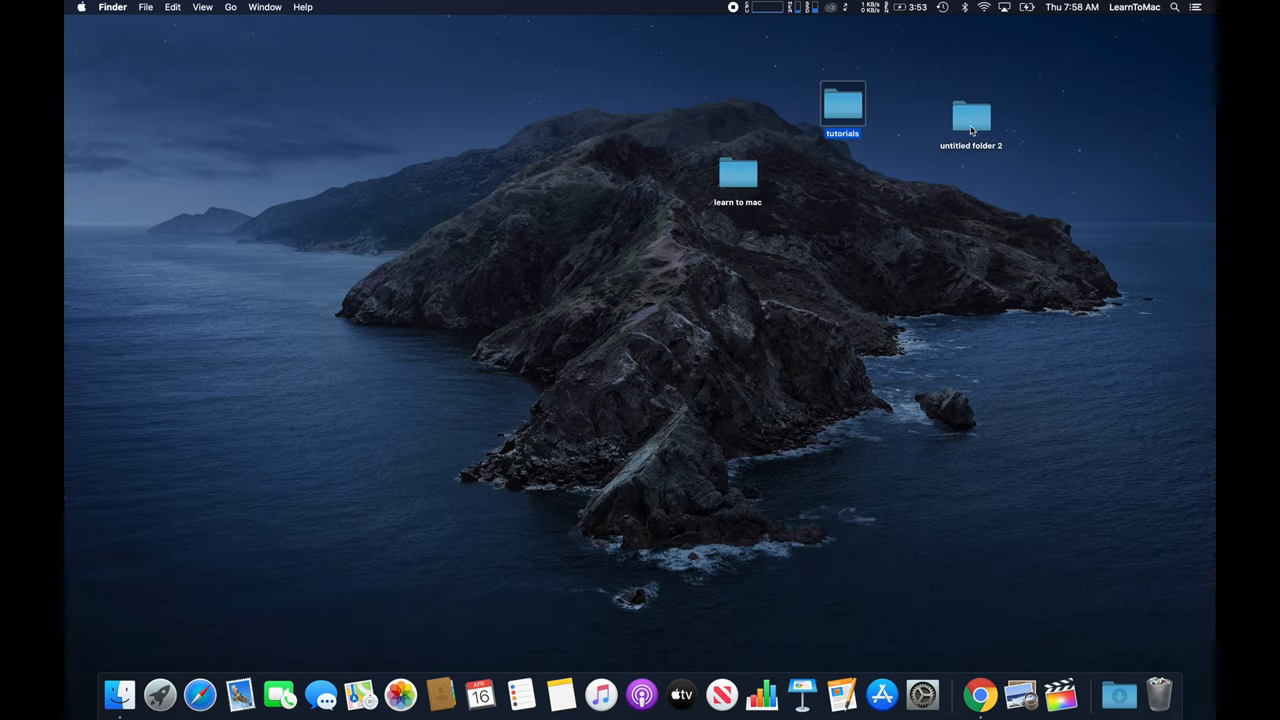
mouse_move(978, 123)
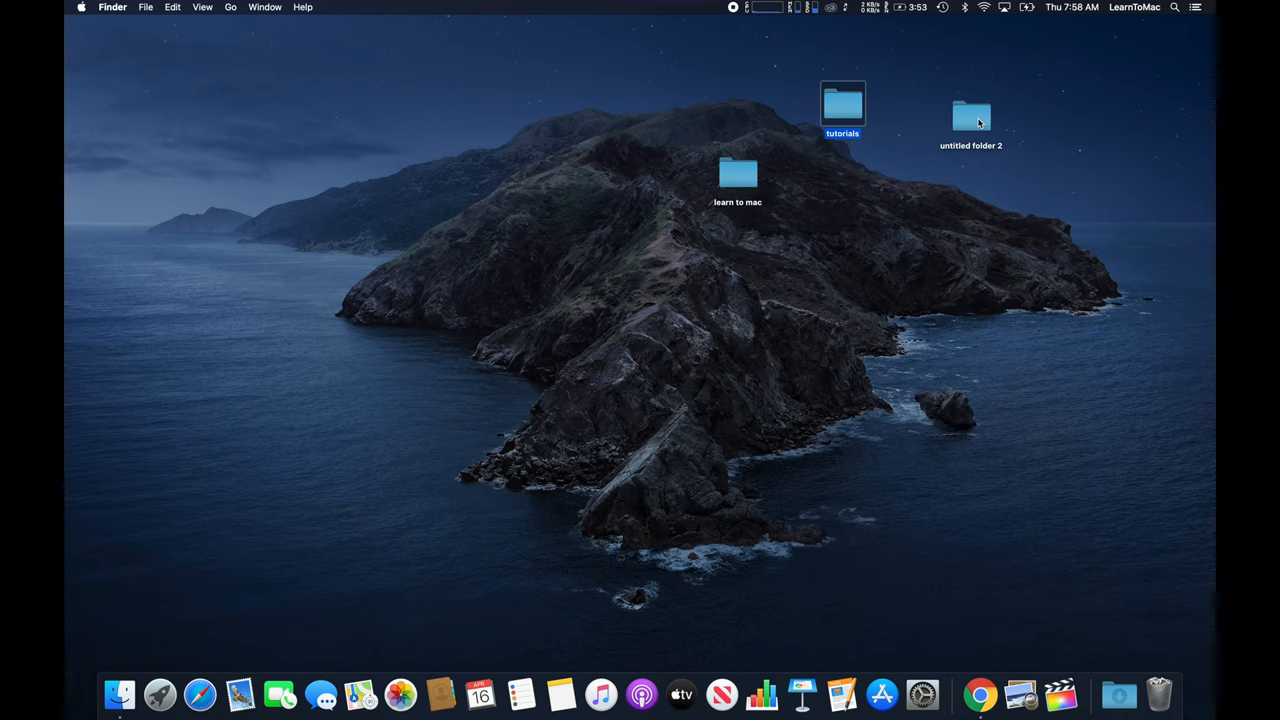
Rename 'untitled folder 2' to 'samples' and move the 'tutorials' folder further left
right_click(970, 115)
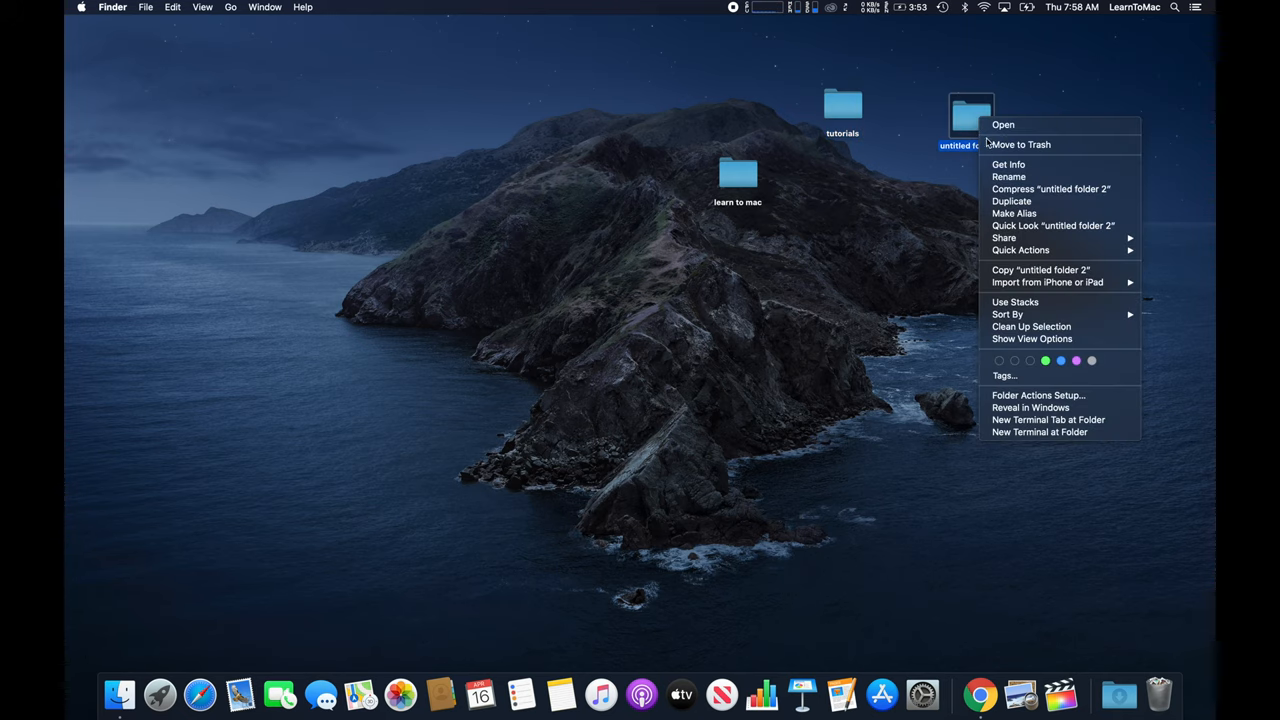
mouse_move(1008, 177)
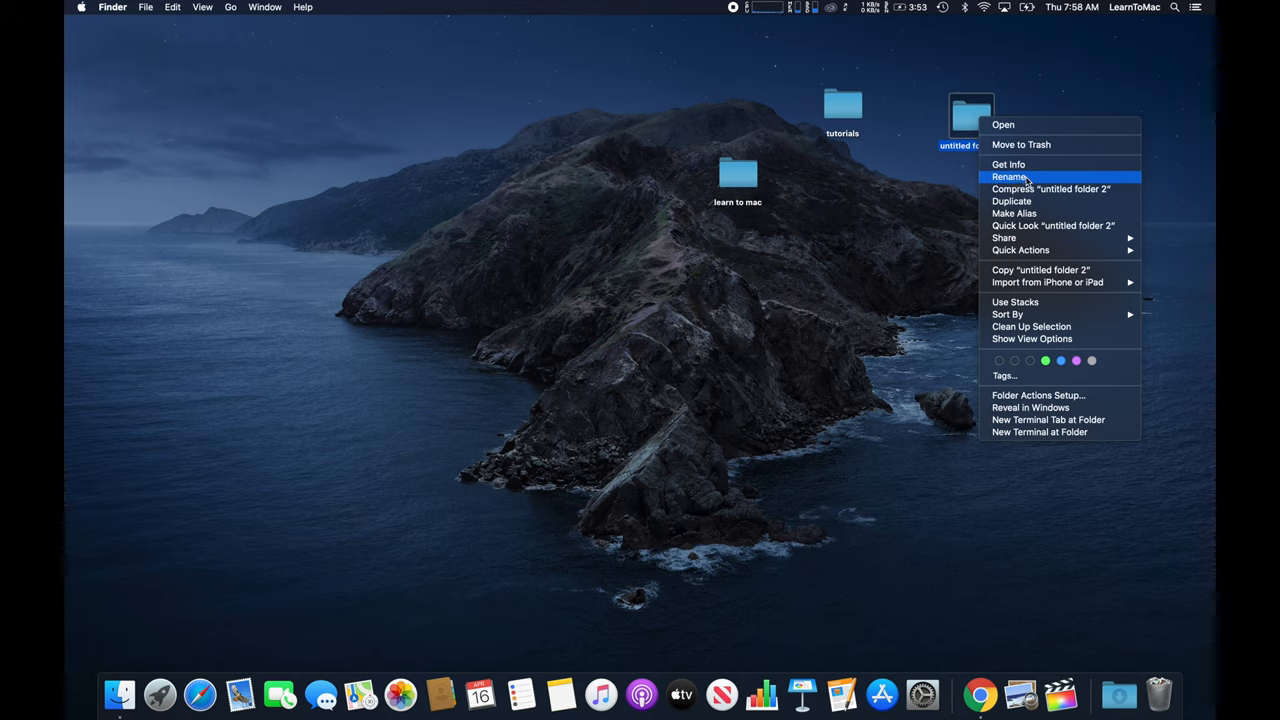
left_click(1008, 176)
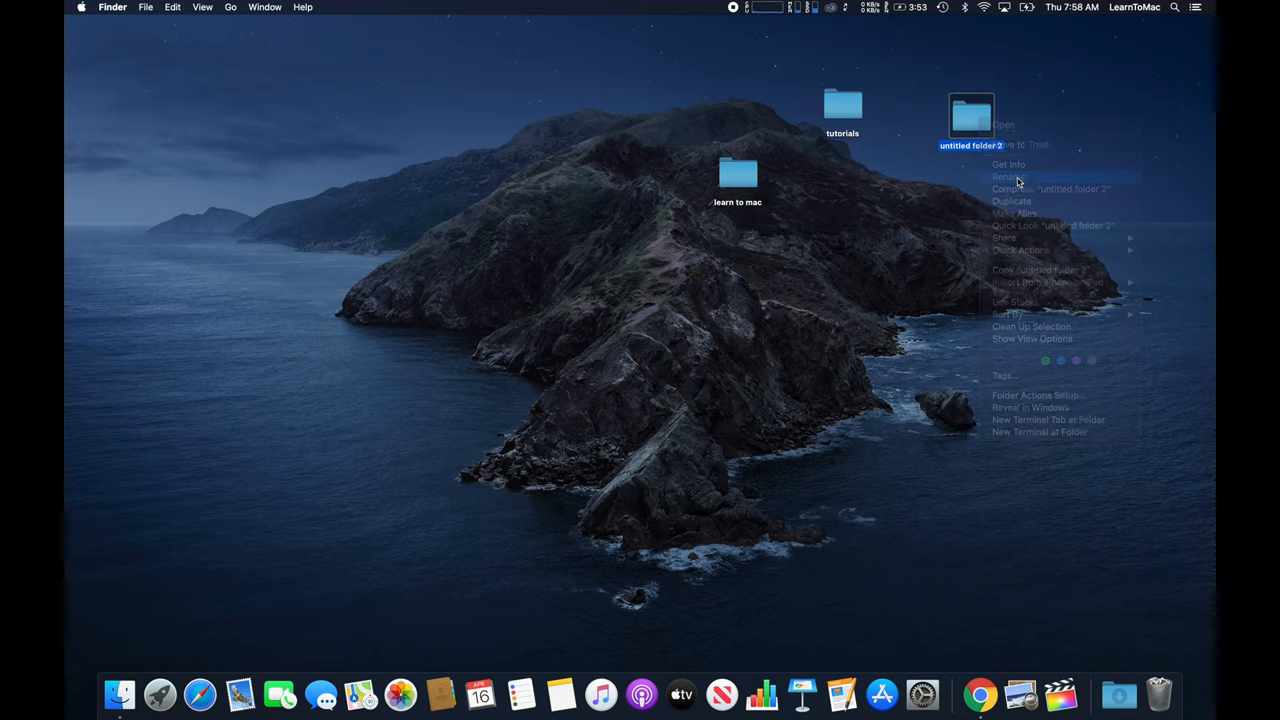
left_click(1018, 182)
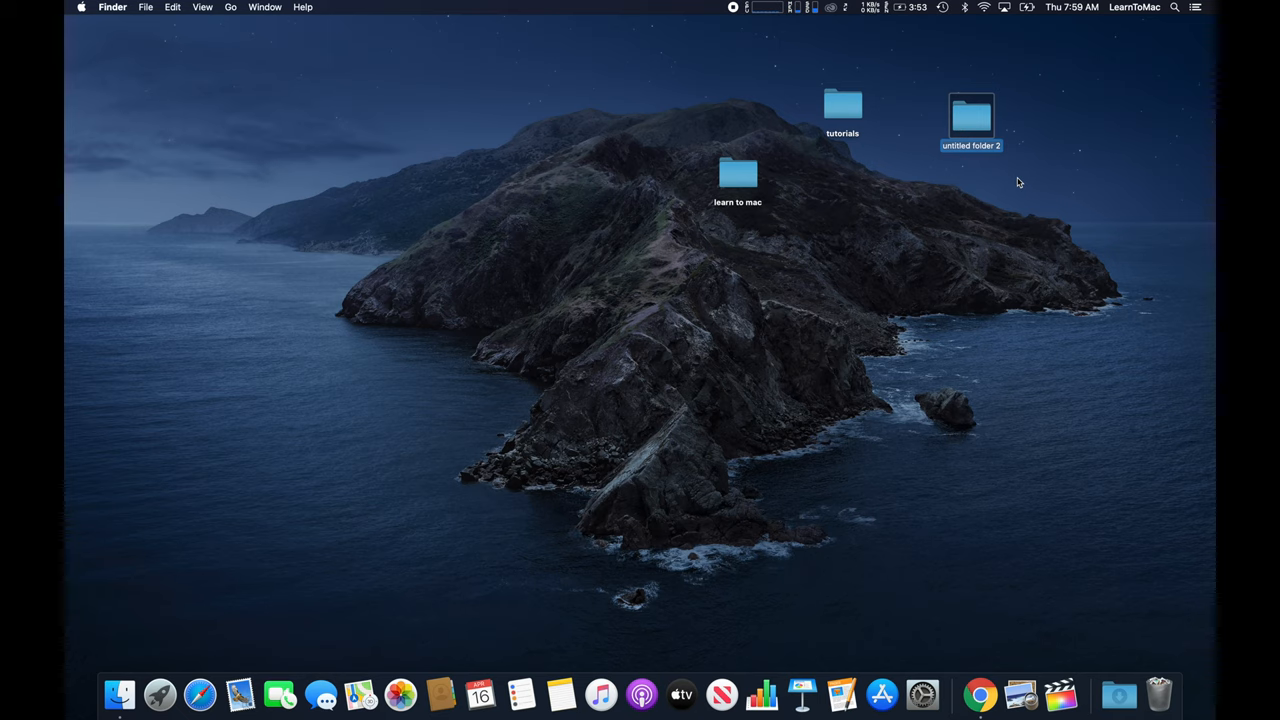
left_click(970, 115)
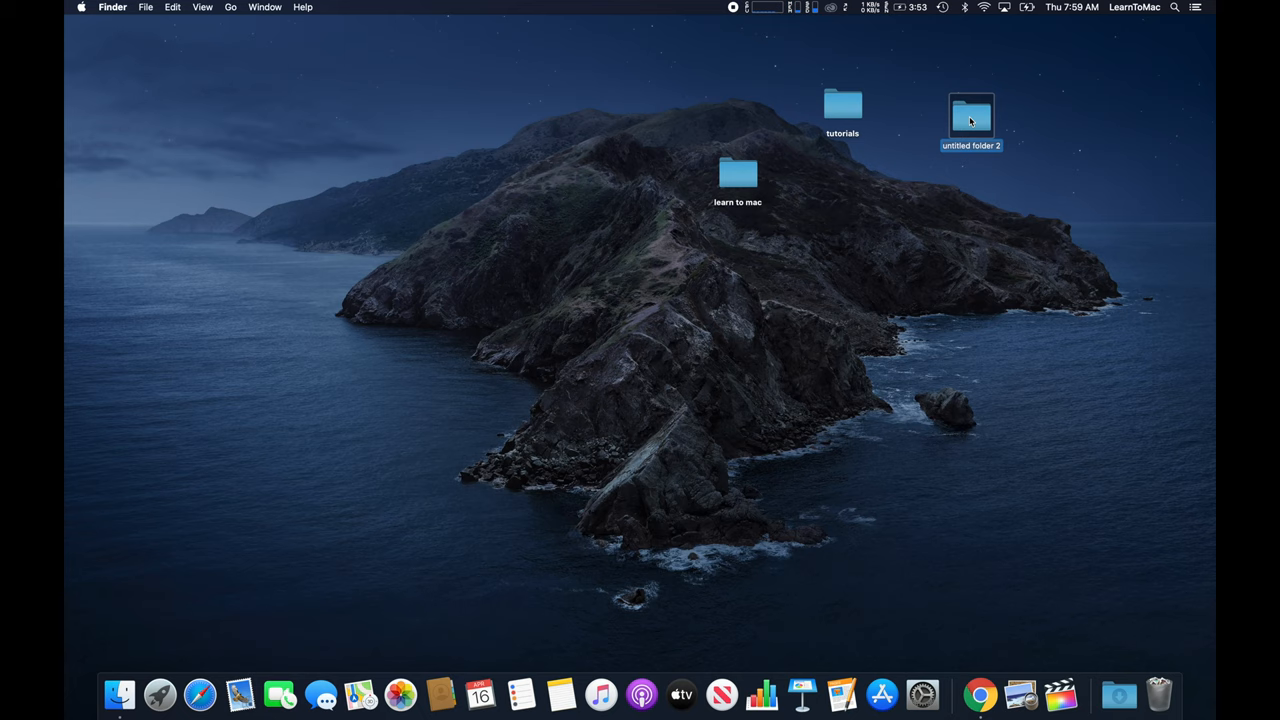
type("samples")
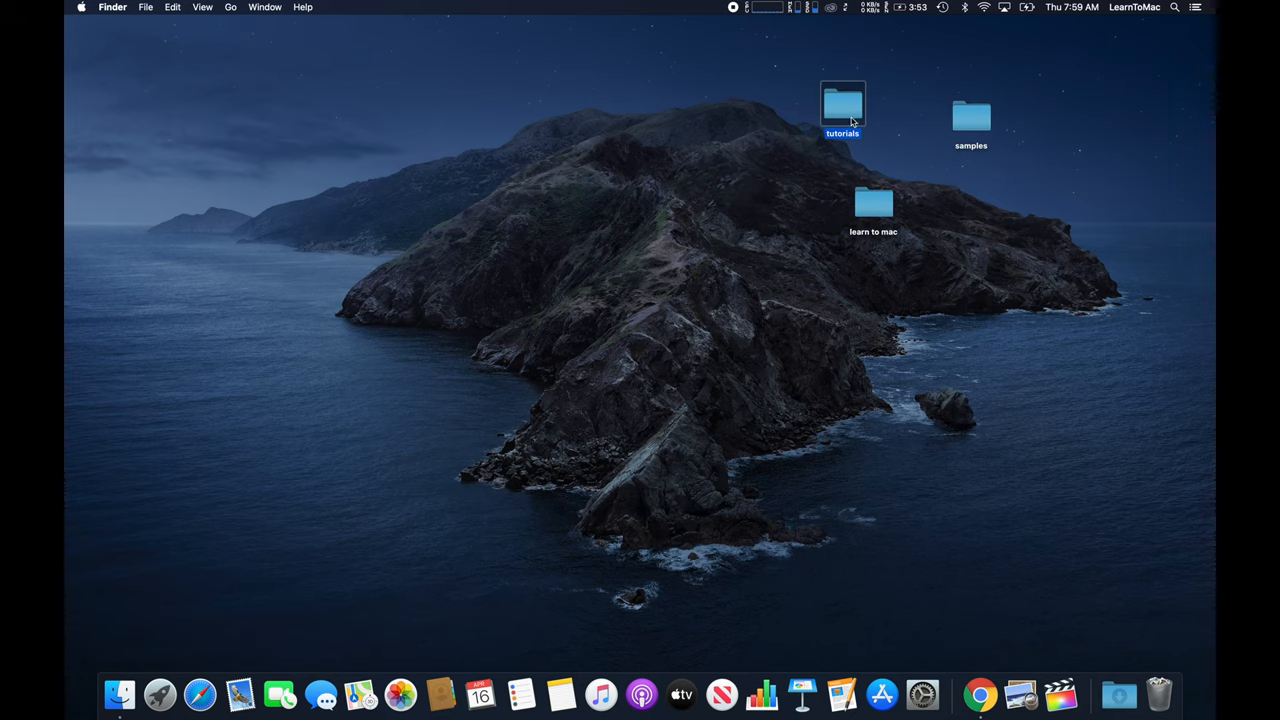
left_click_drag(843, 107, 743, 85)
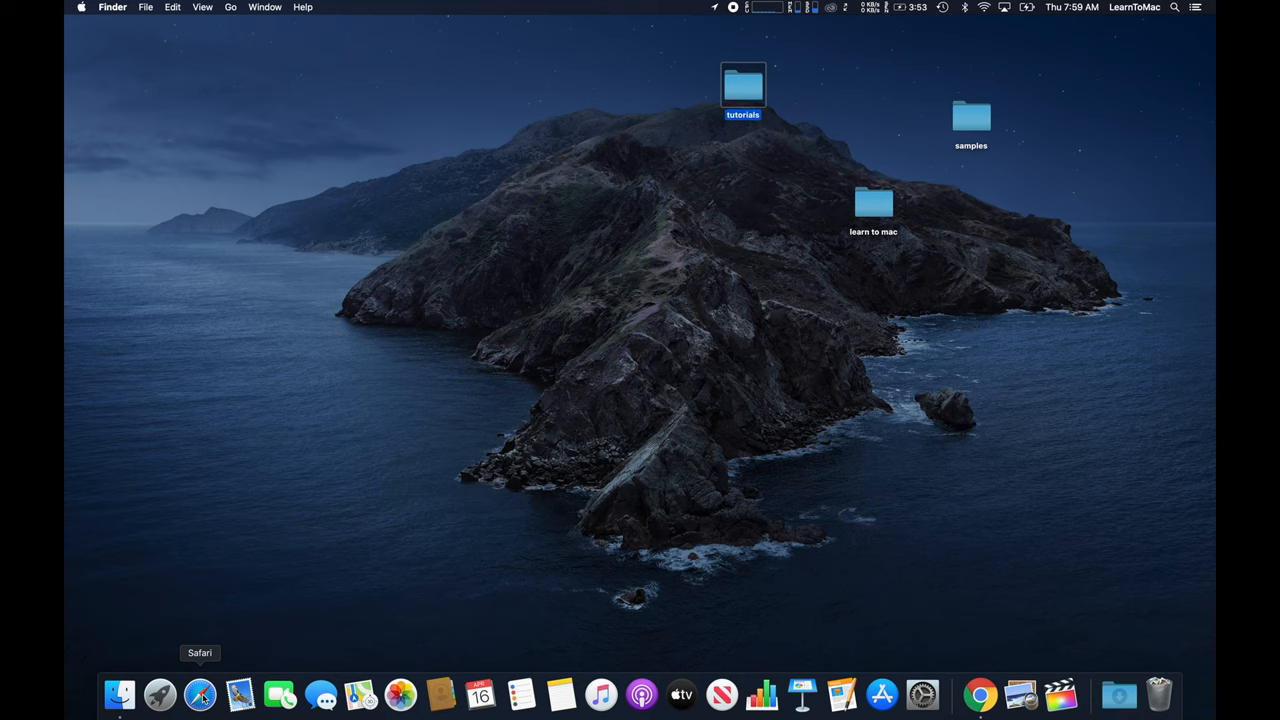
Launch Safari and search for 'free images' to download JPEGs to the desktop
left_click(200, 694)
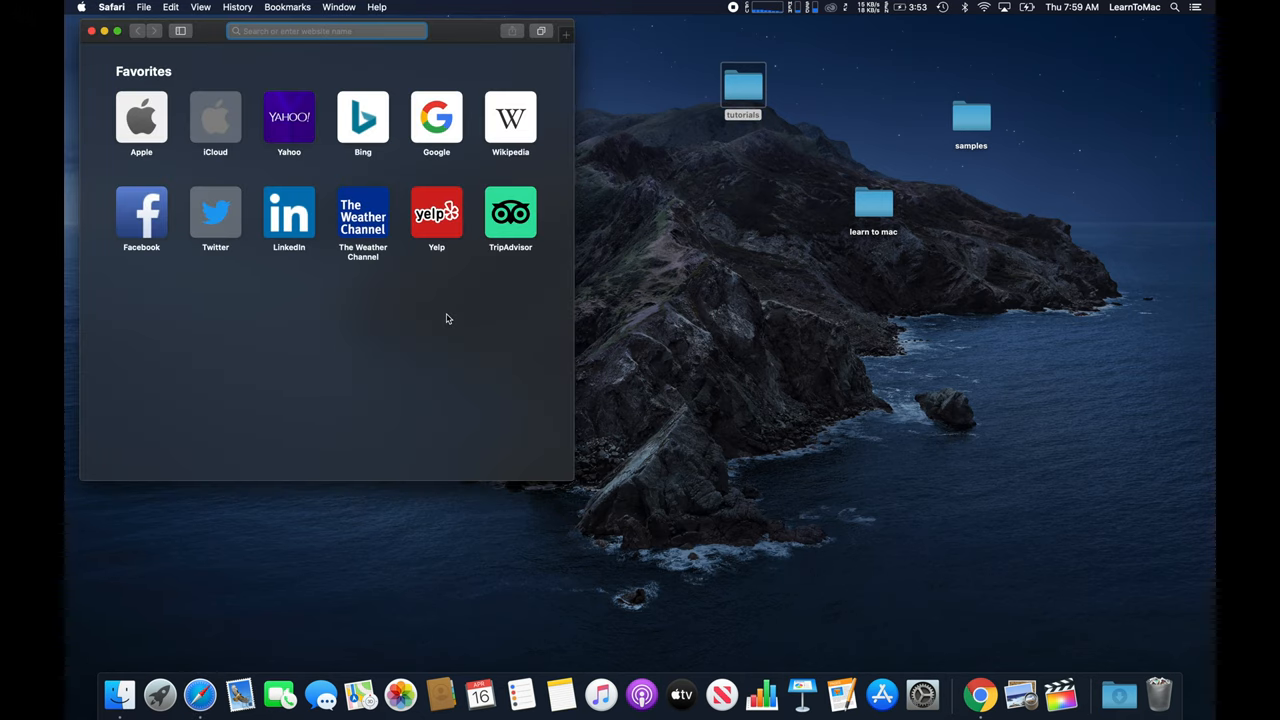
type("free images")
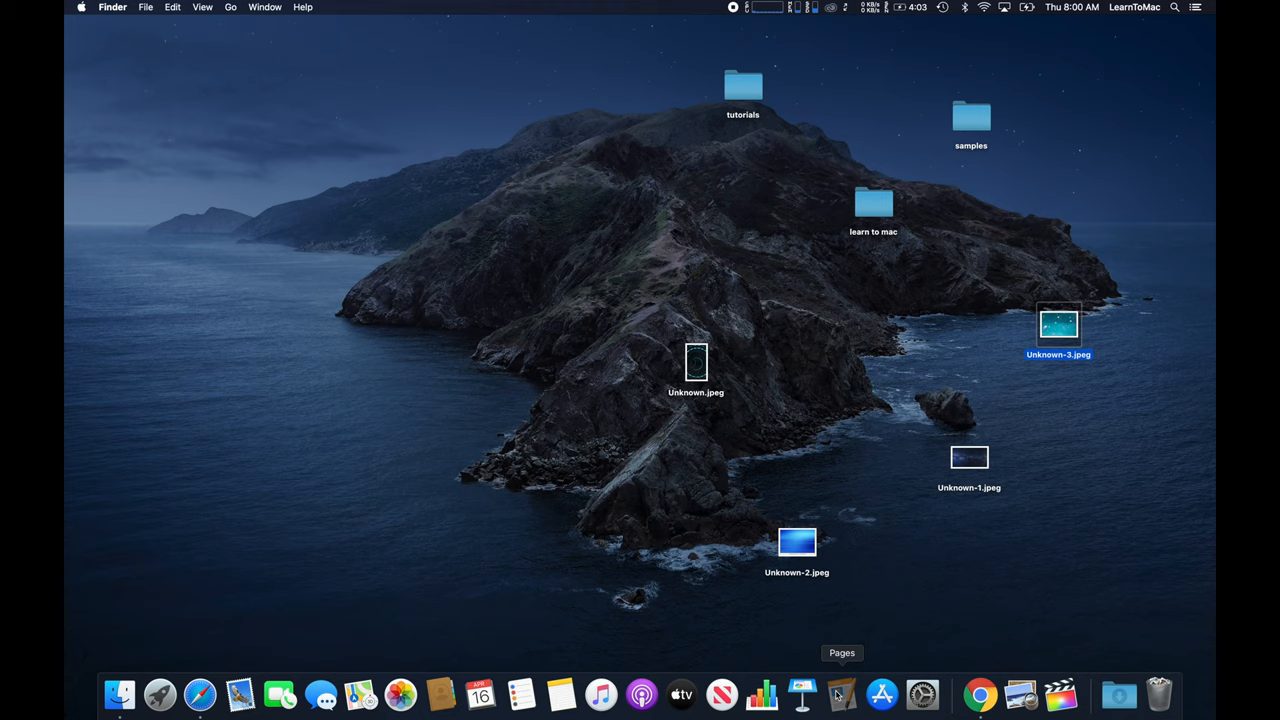
Launch Pages, type a line of text and save the document to the Desktop as 'Untitled'
left_click(803, 694)
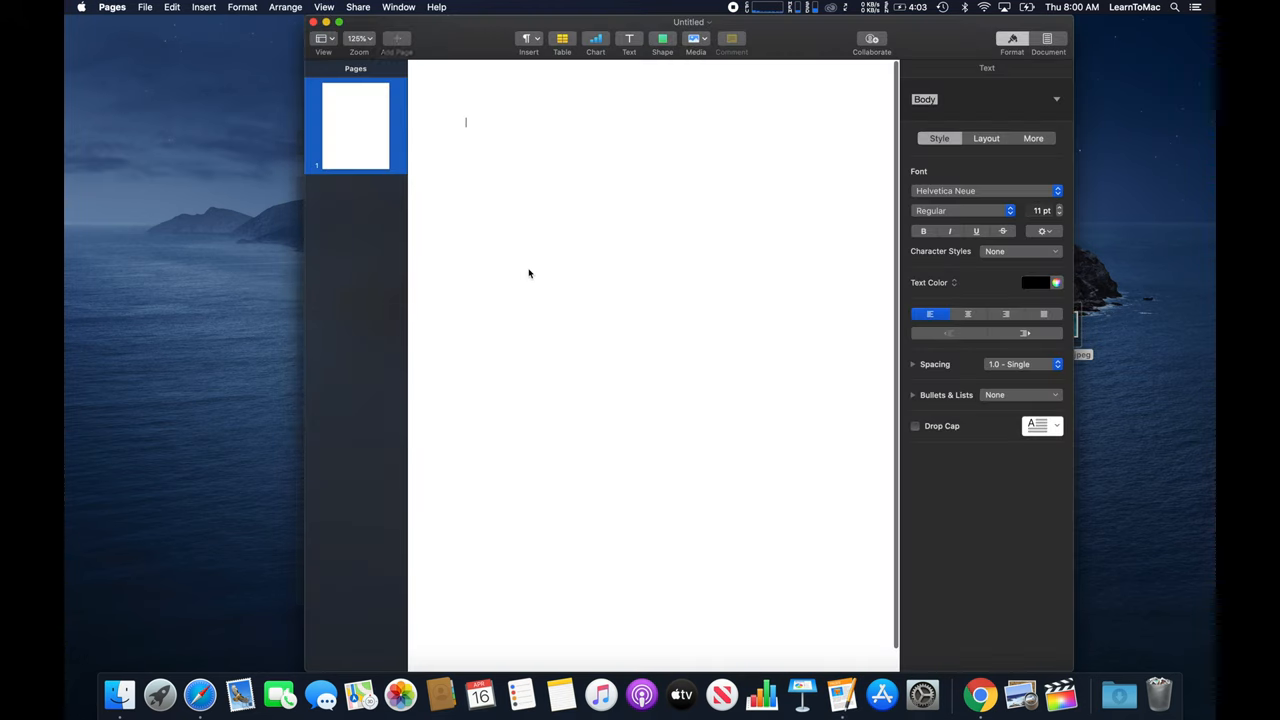
type("fdfldjklfjdakljflfadj")
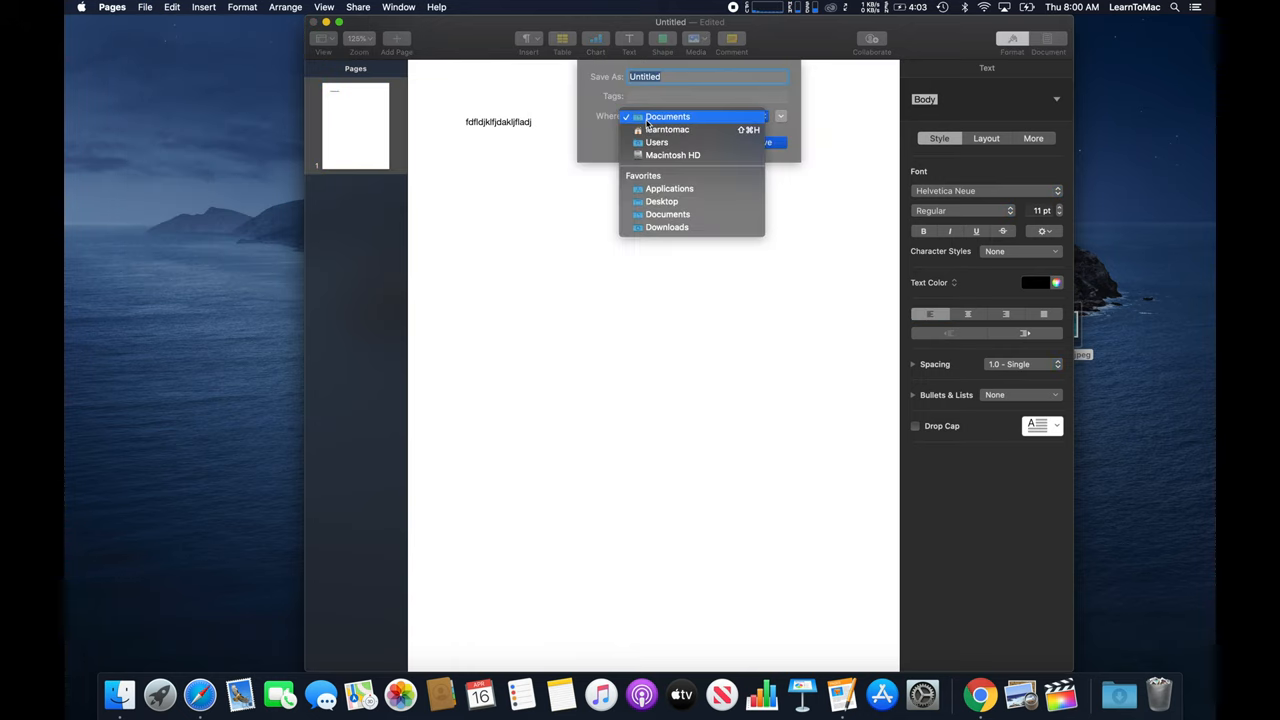
left_click(662, 201)
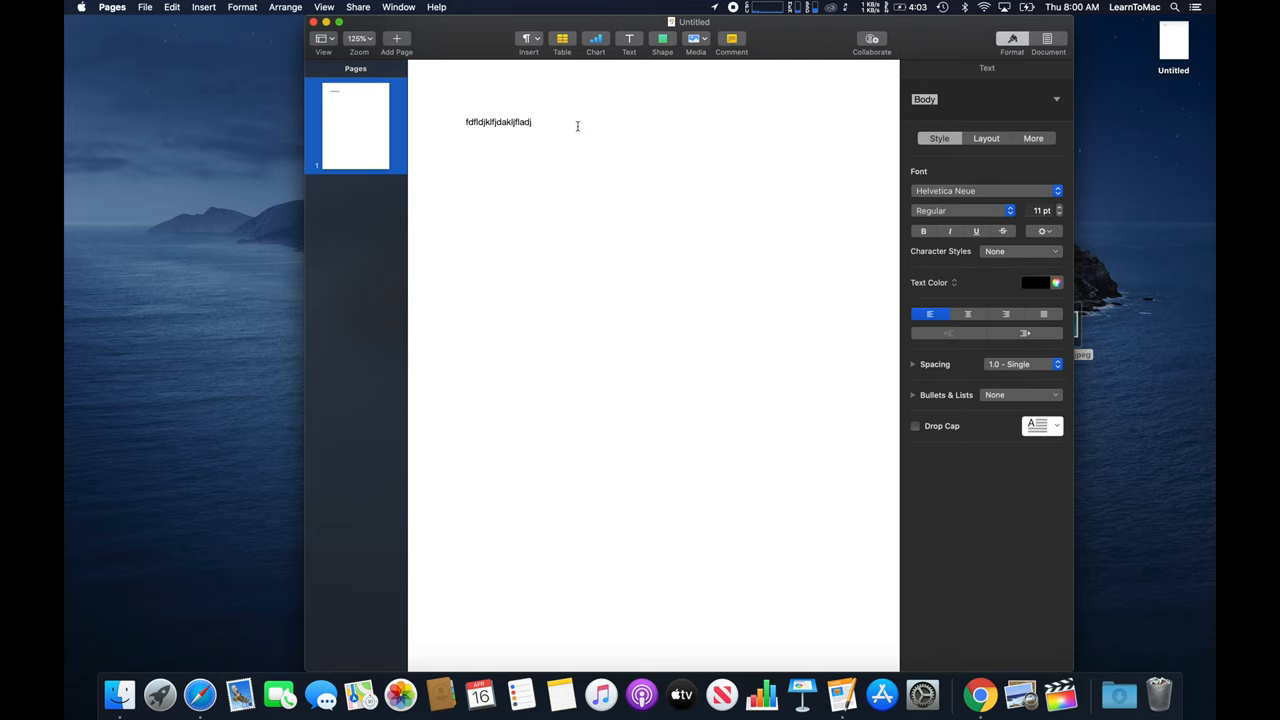
Start a second Pages document 'Untitled 2', type a line of text and begin saving it
left_click(145, 7)
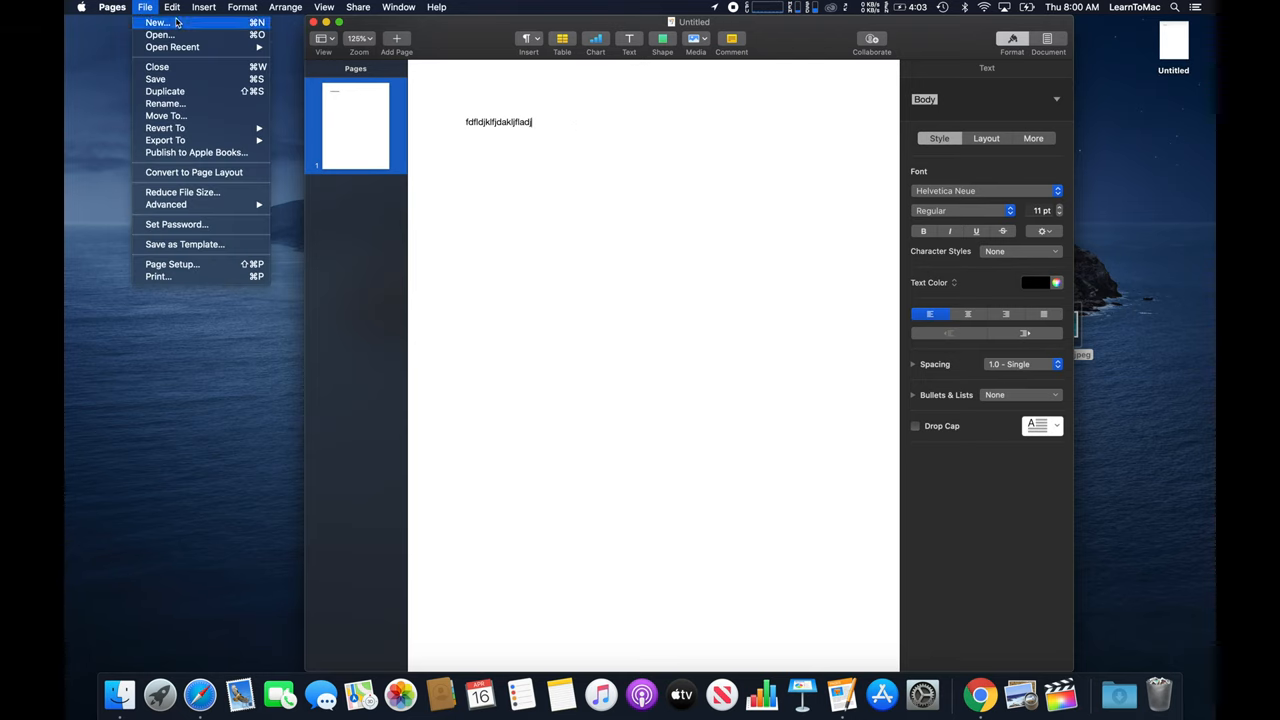
left_click(156, 22)
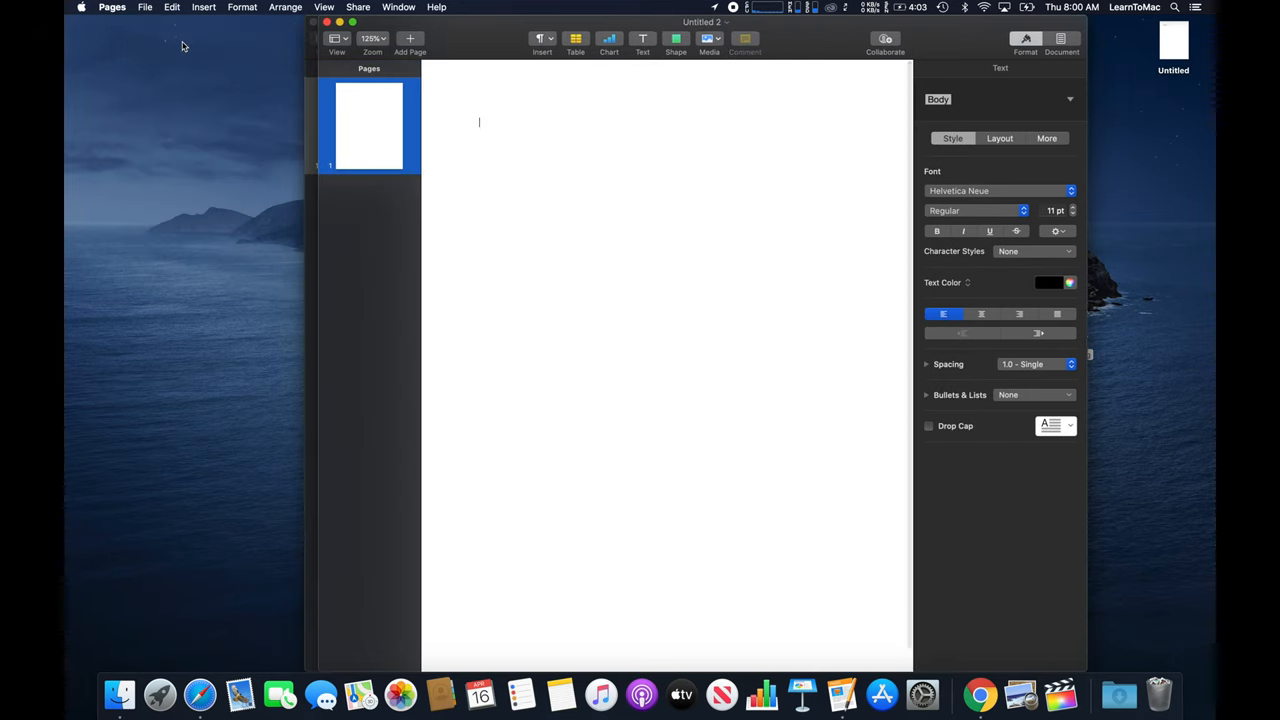
type("jfdkljfdjafjdlajfldajlfjda")
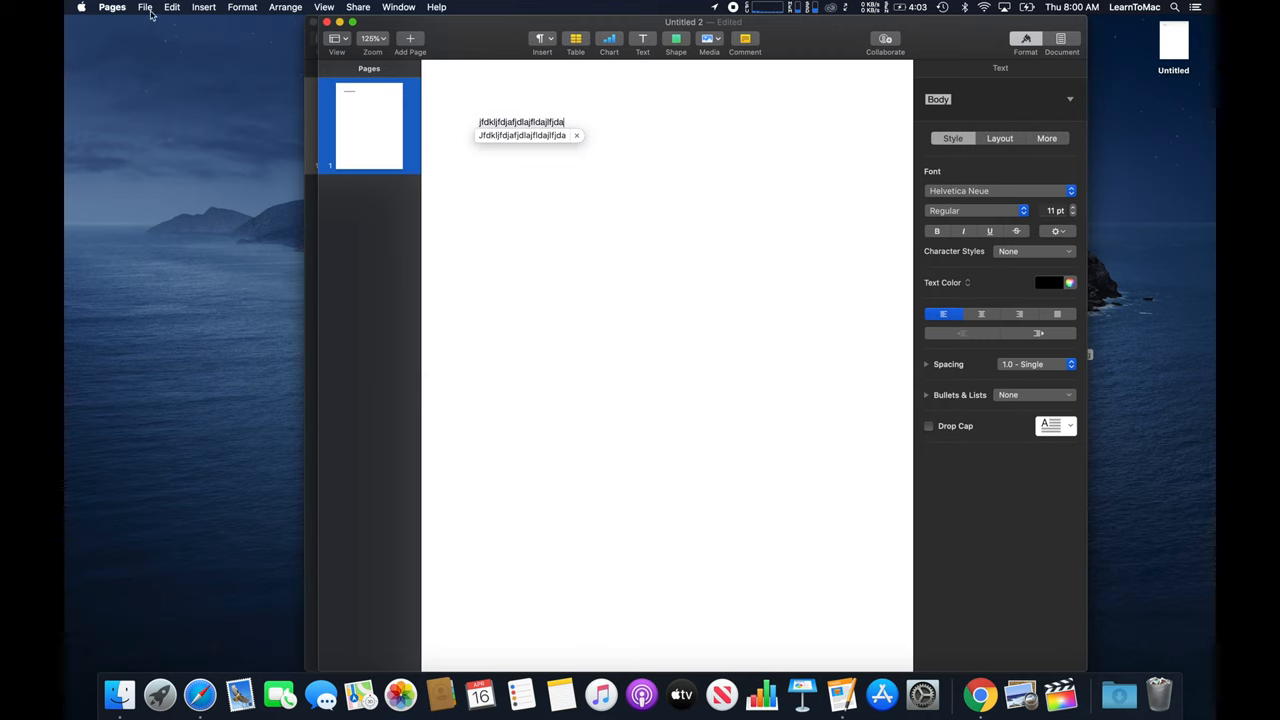
left_click(145, 7)
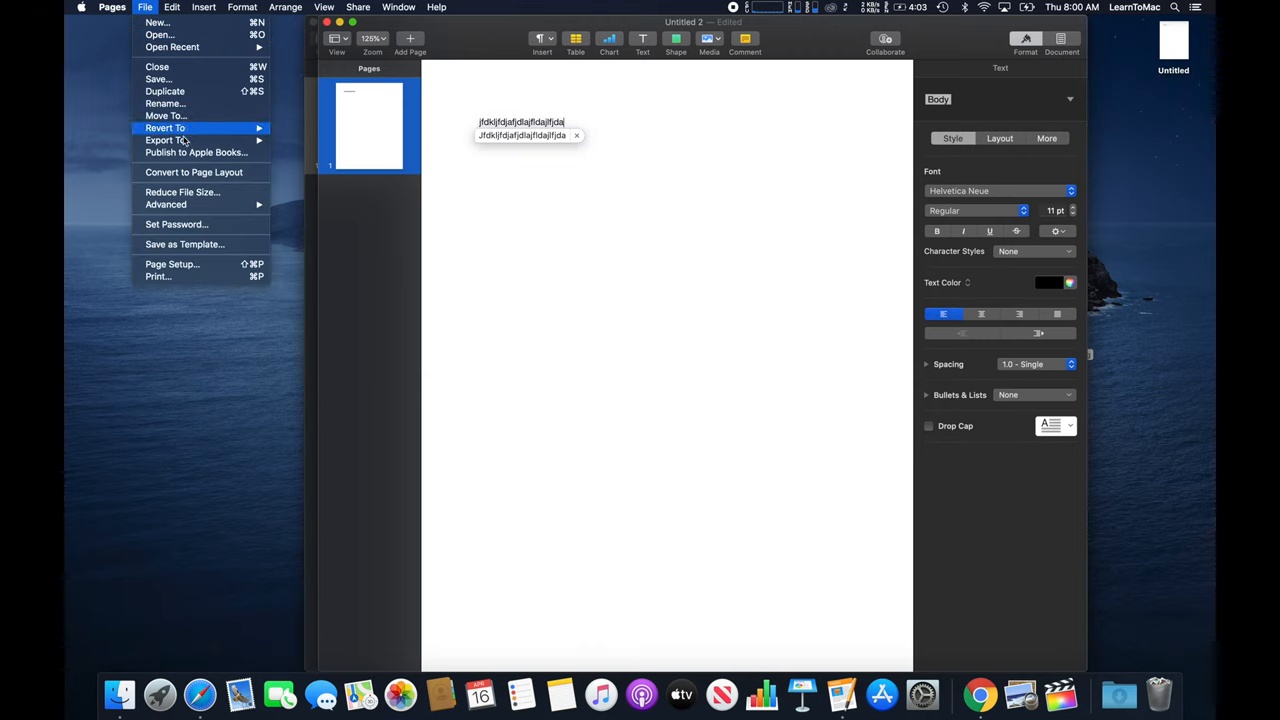
mouse_move(157, 79)
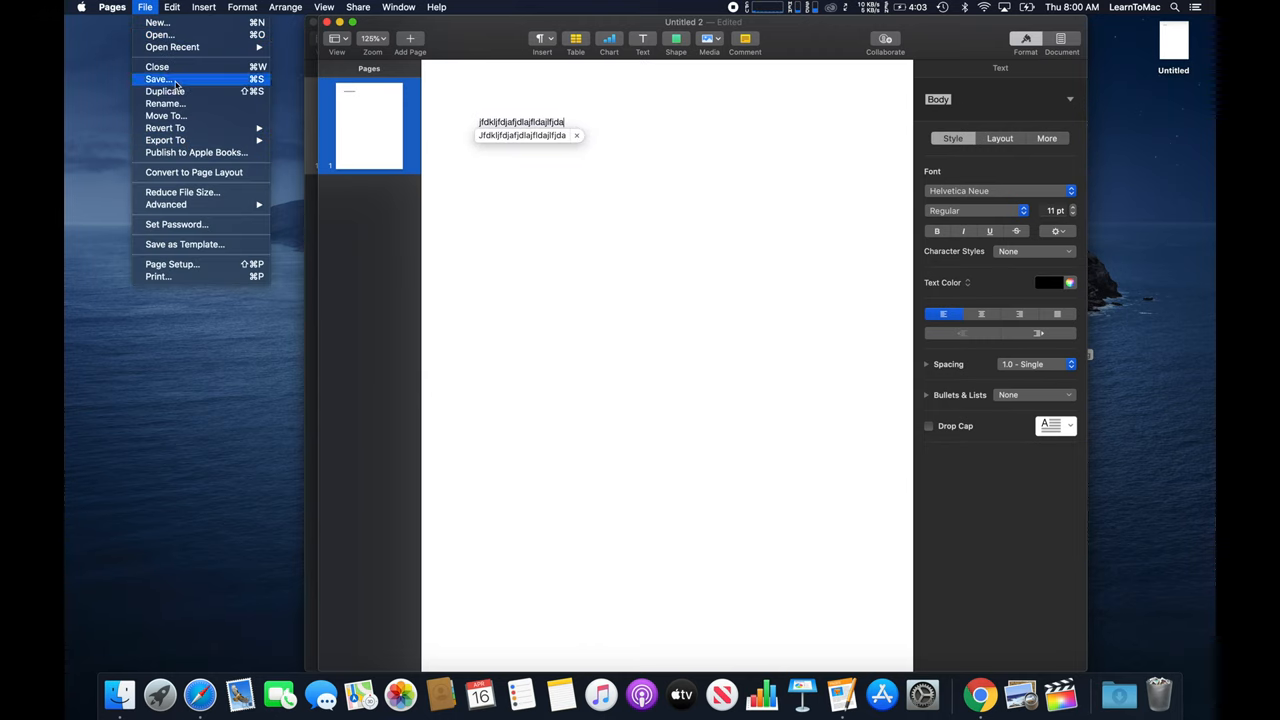